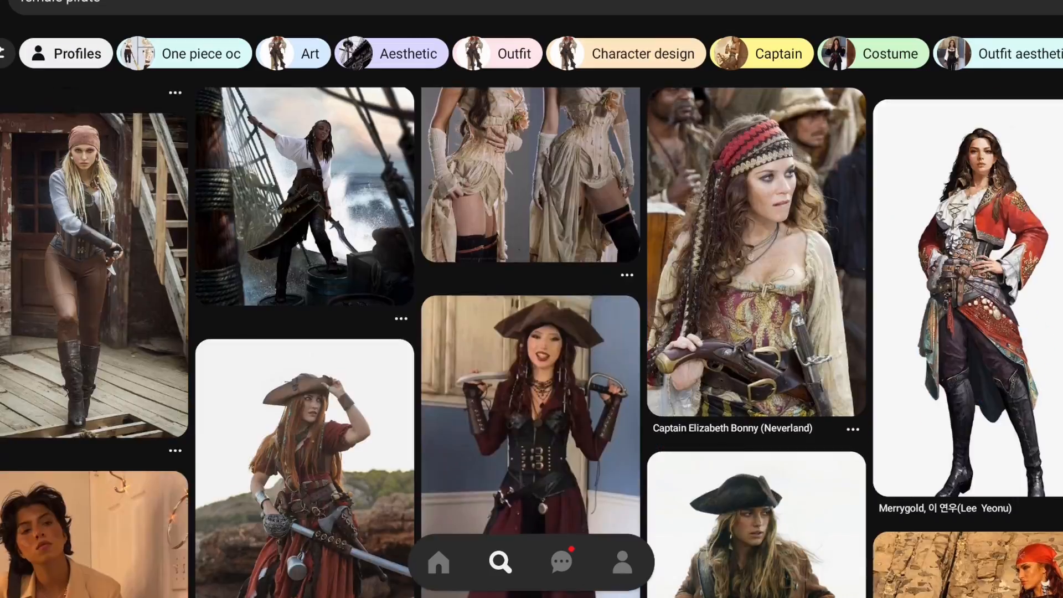
- View the topology guide's edge-loop diagram for the body
{"action": "left_click", "coordinate": [305, 197]}
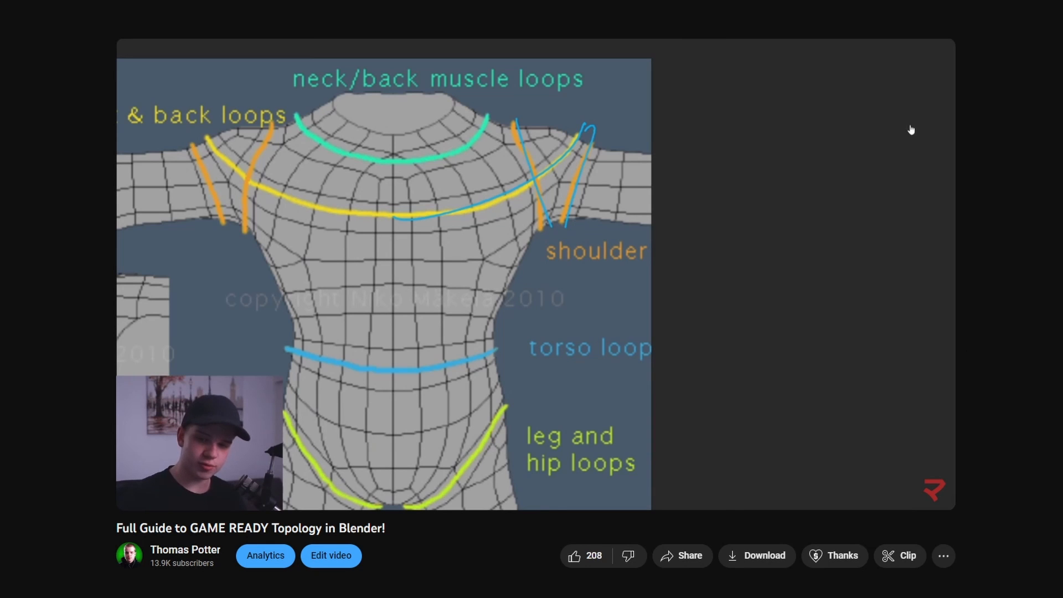
{"action": "mouse_move", "coordinate": [913, 95]}
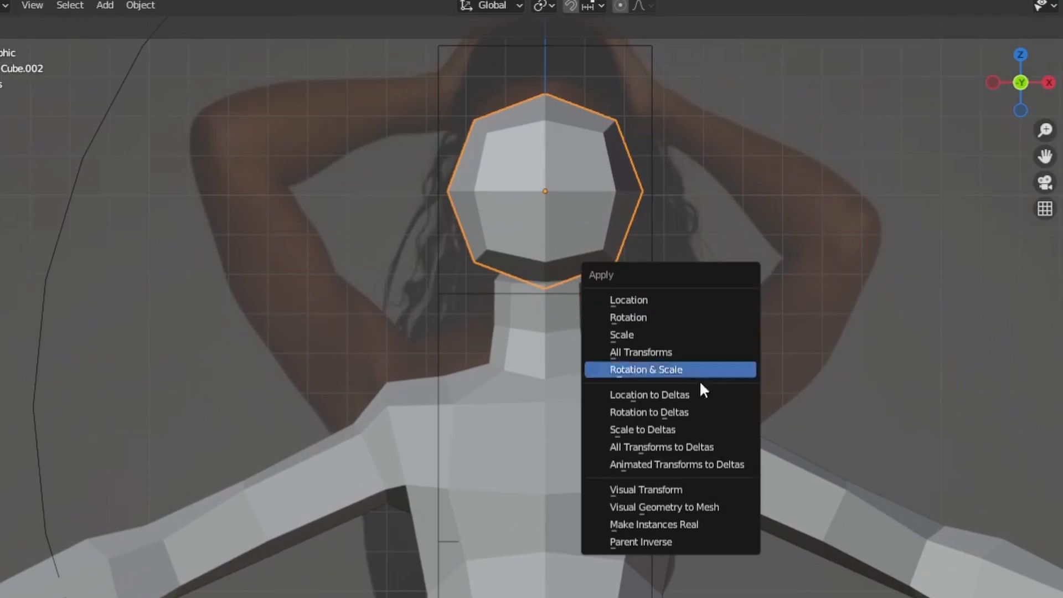
- Apply Rotation & Scale to the octagonal head object
{"action": "left_click", "coordinate": [646, 370]}
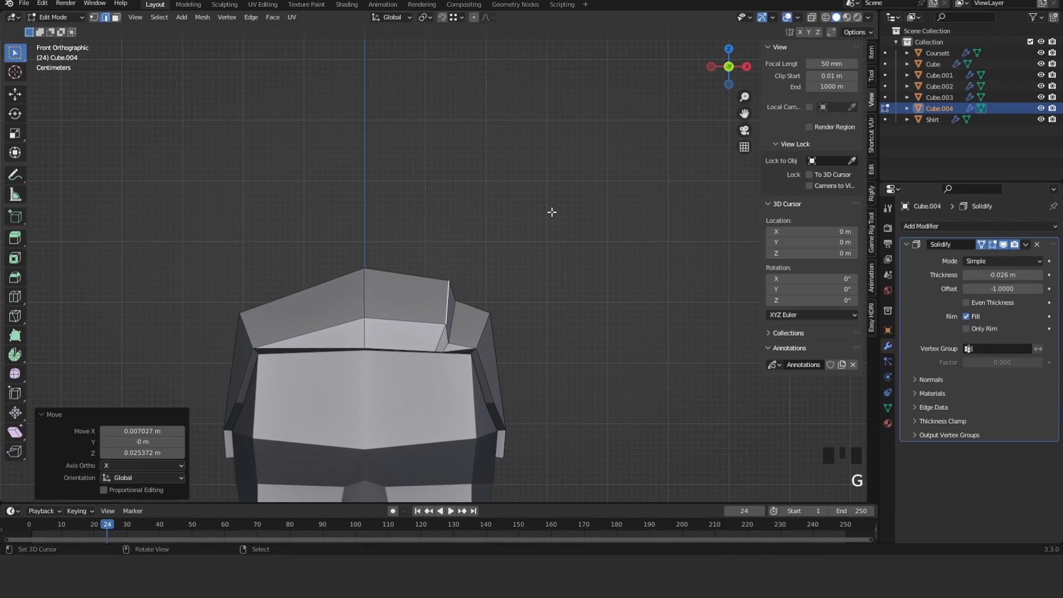
{"action": "scroll", "scroll_direction": "down", "scroll_amount": 3}
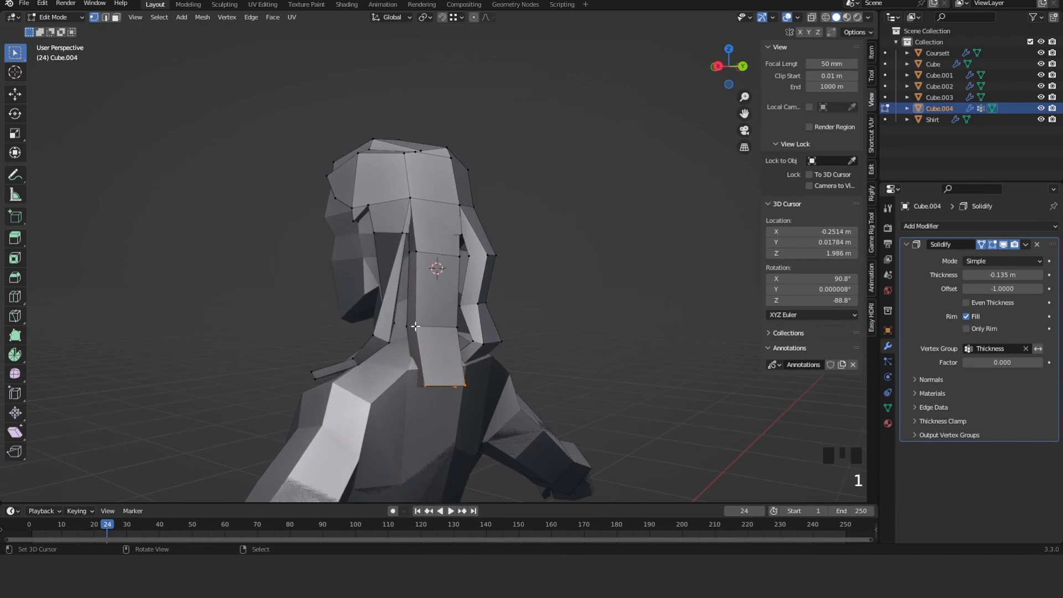
- Move the back hair strand's vertices into place, viewed from behind
{"action": "left_click_drag", "start_coordinate": [413, 325], "coordinate": [425, 258]}
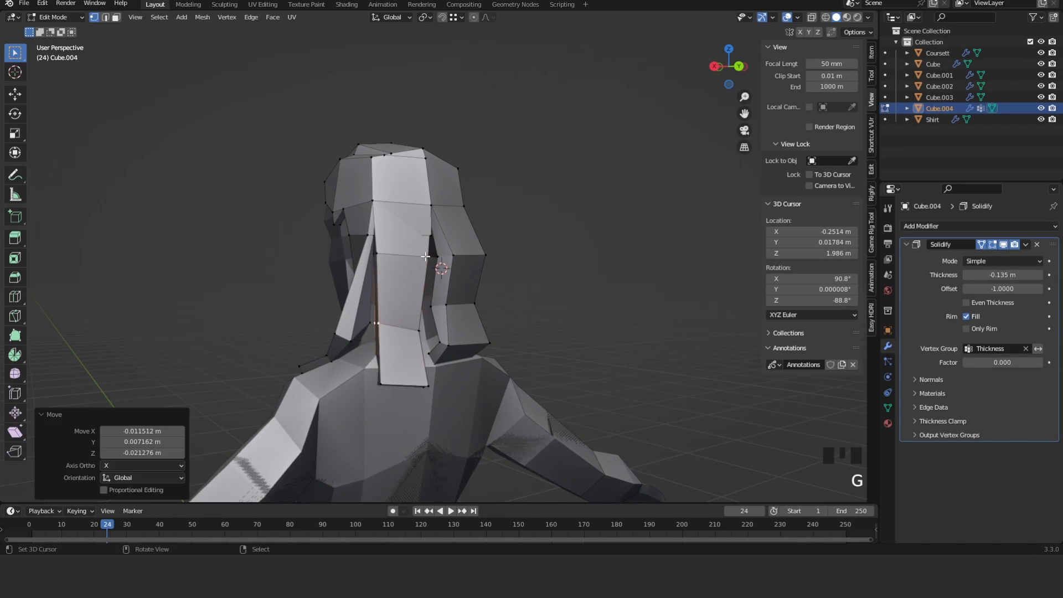
{"action": "key", "text": "Z"}
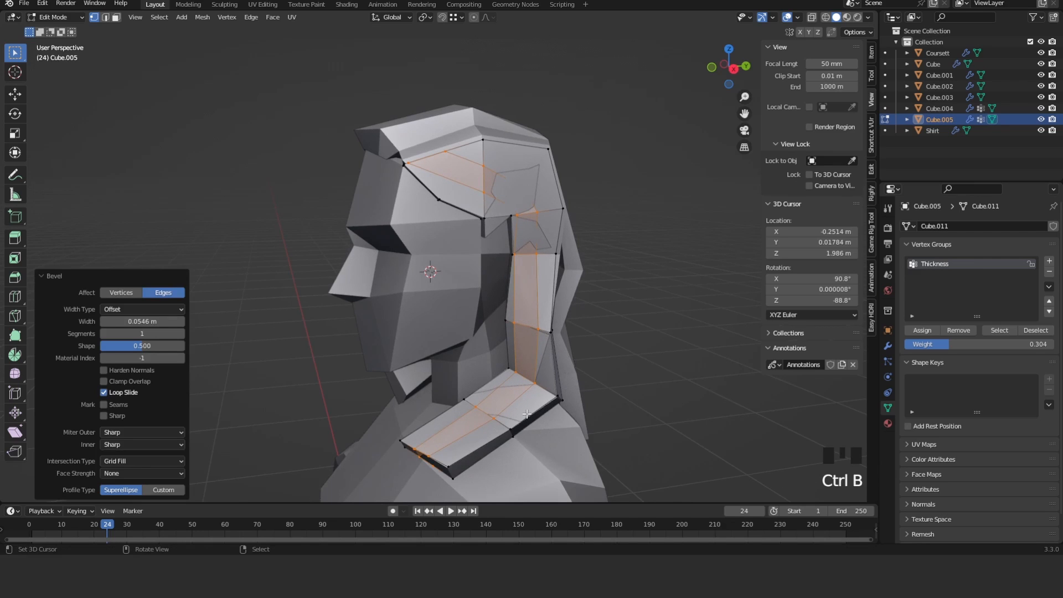
- Bevel the Cube.005 hair edges into extra strand segments and inspect them
{"action": "key", "text": "g"}
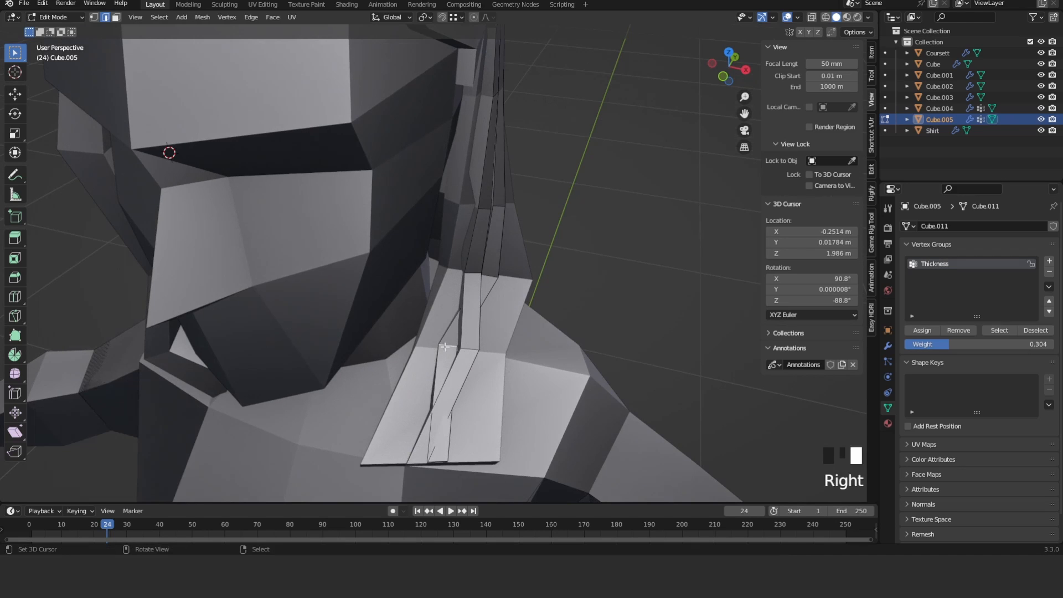
{"action": "left_click_drag", "start_coordinate": [444, 345], "coordinate": [498, 283]}
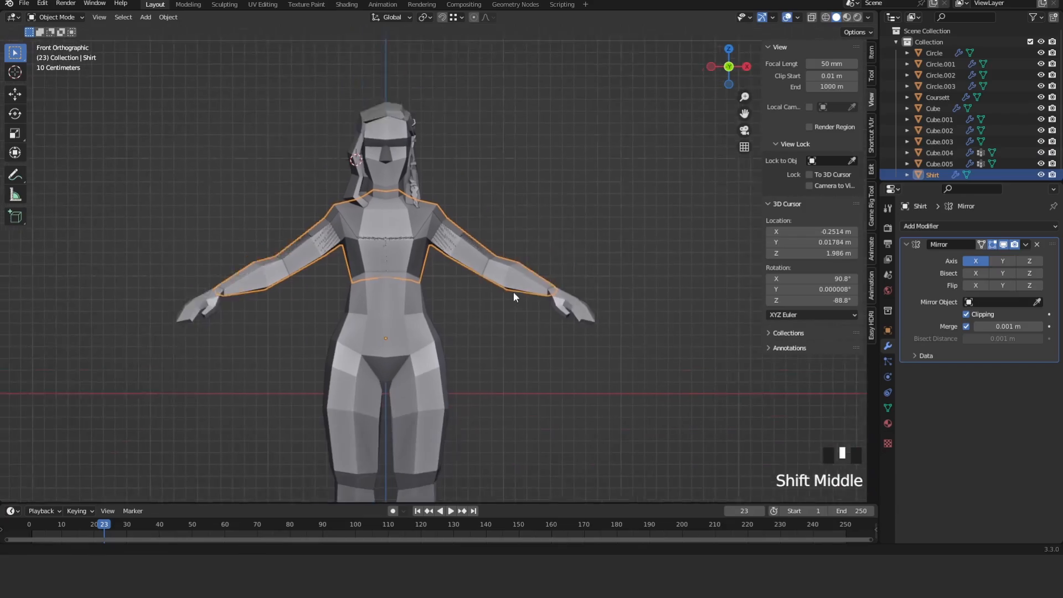
- Slide a Coursett waist vertex along its edge to refine the corset line
{"action": "scroll", "scroll_direction": "down", "scroll_amount": 3}
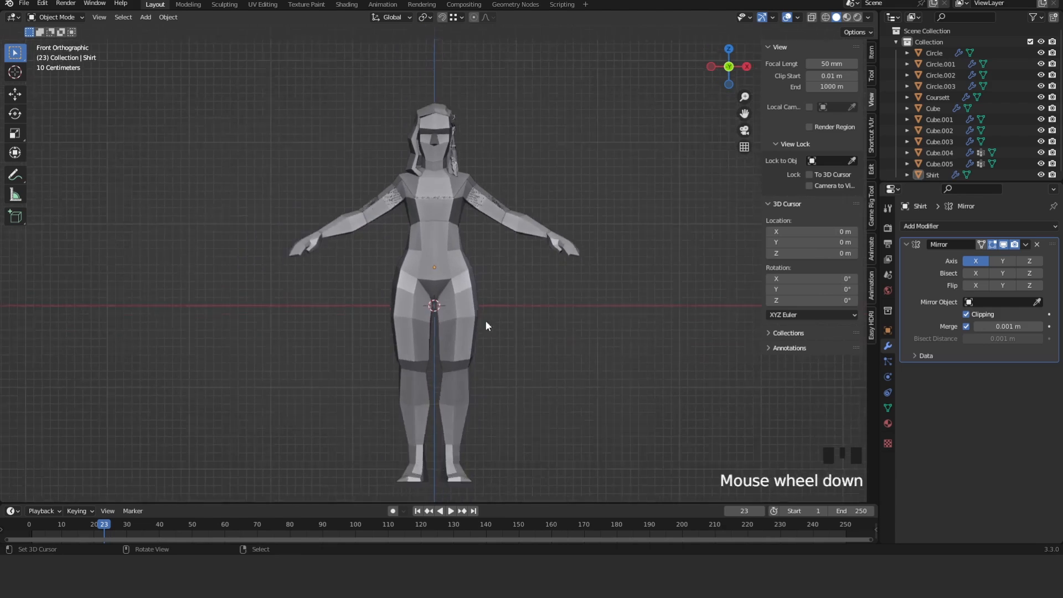
{"action": "left_click_drag", "start_coordinate": [475, 325], "coordinate": [556, 274]}
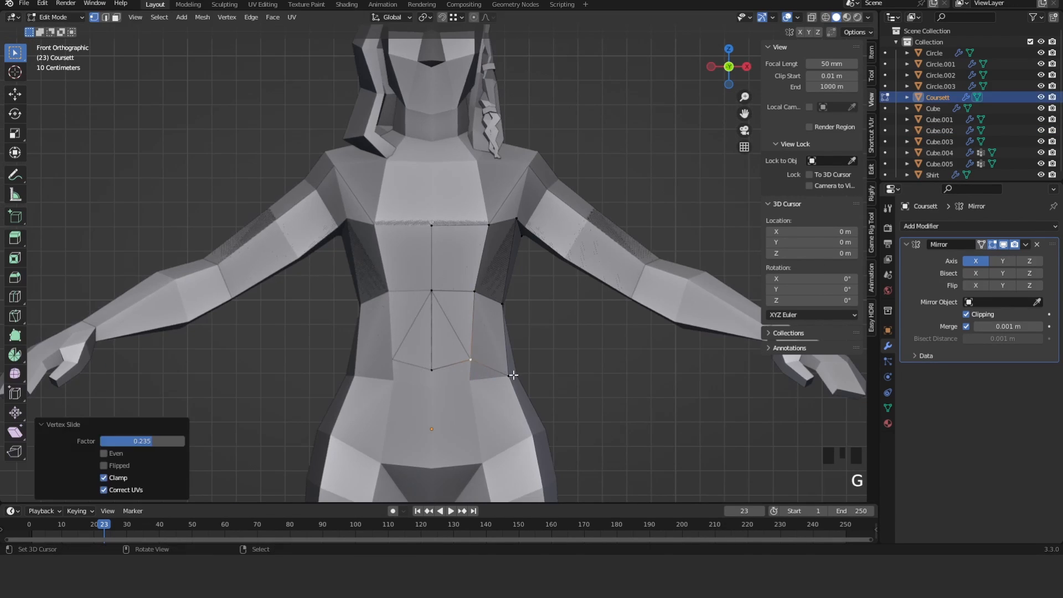
{"action": "left_click_drag", "start_coordinate": [512, 377], "coordinate": [421, 388]}
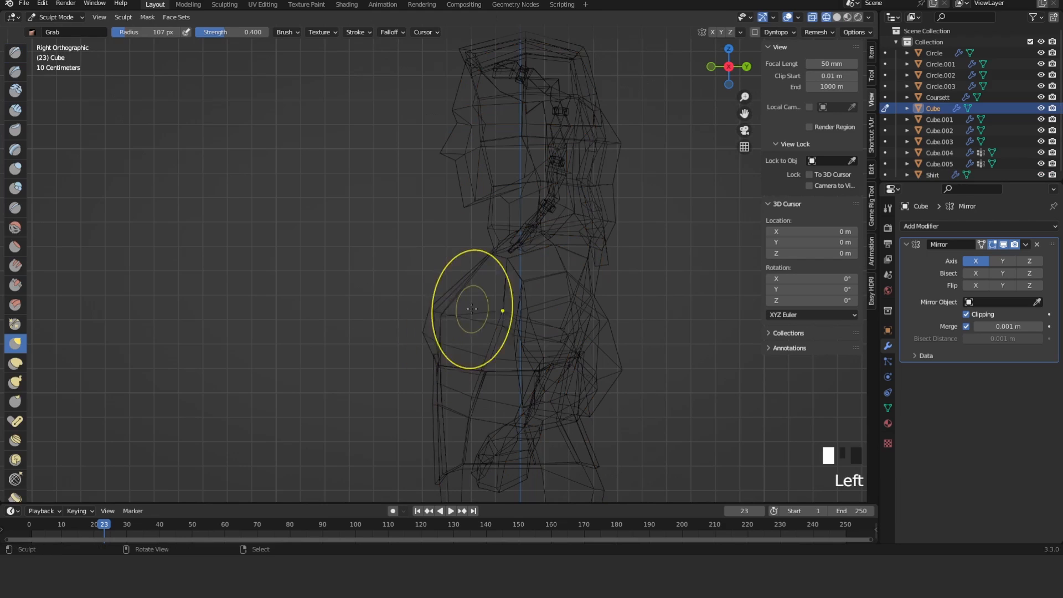
- Grab-brush the body's side outline in Right Orthographic view
{"action": "key", "text": "g"}
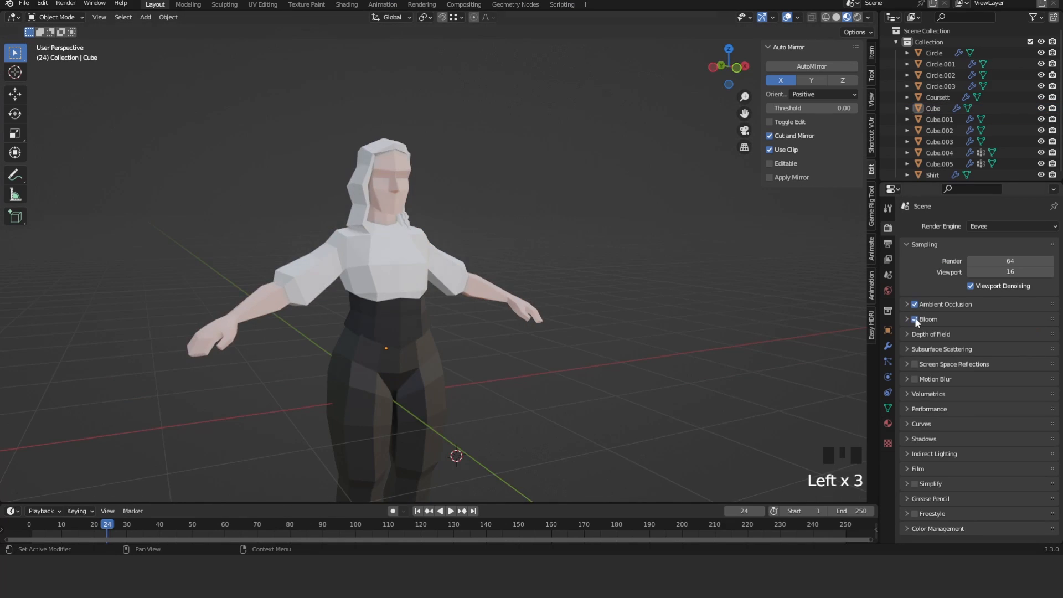
- View the coloured character from the front with Bloom enabled
{"action": "key", "text": "KP_1"}
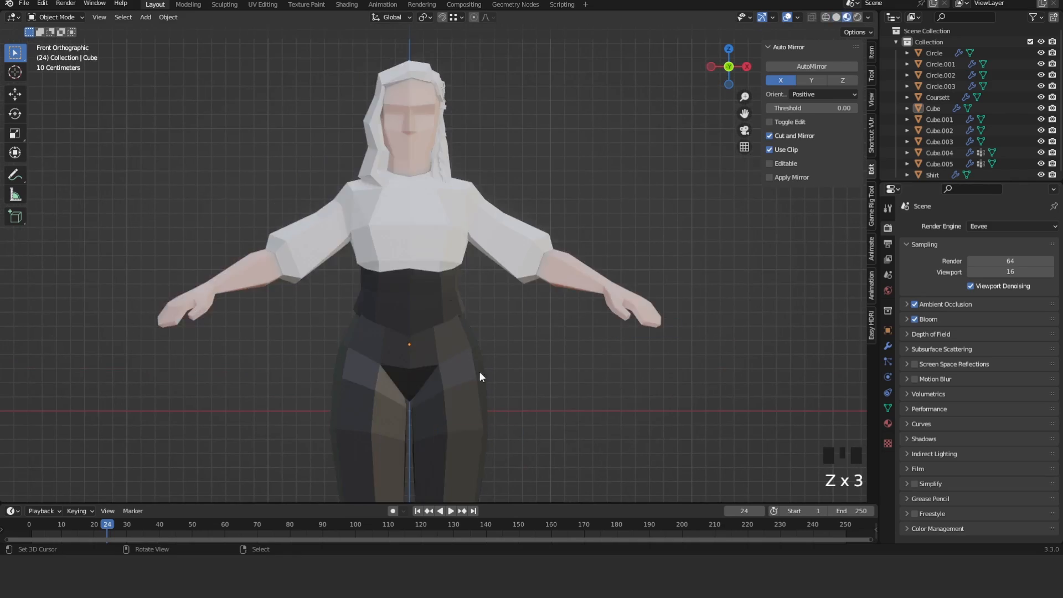
{"action": "scroll", "scroll_direction": "down", "scroll_amount": 3}
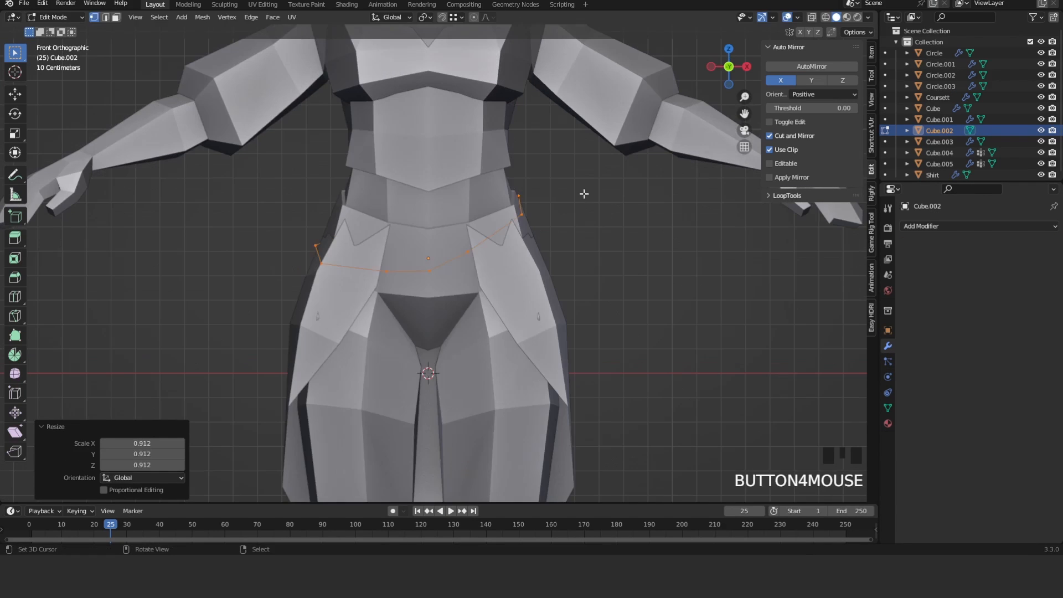
- Scale Cube.002's hip loop in slightly to form the sash
{"action": "key", "text": "Tab"}
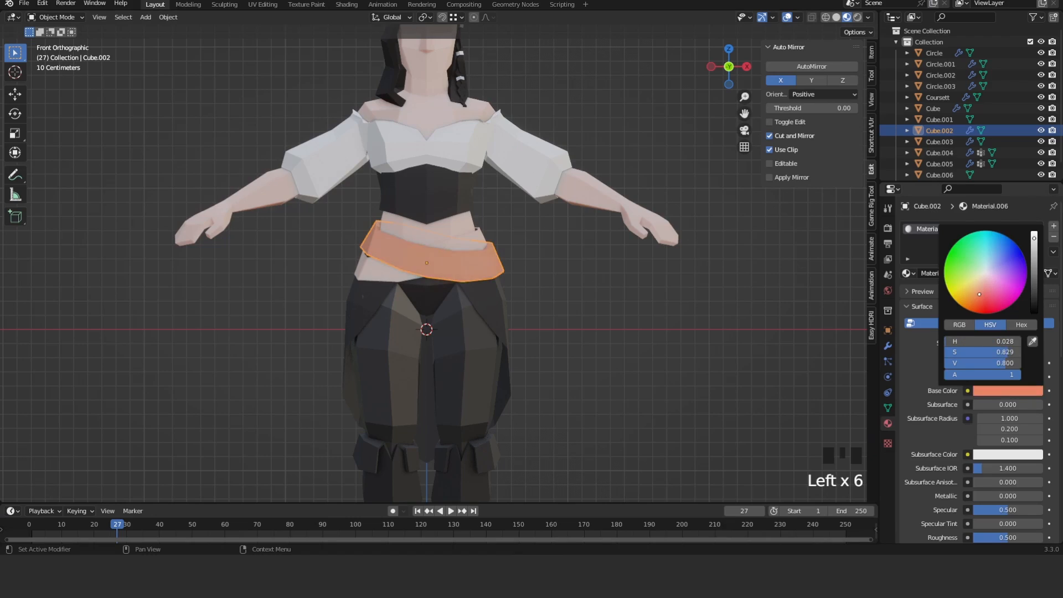
- Reposition the isolated sash piece's geometry onto the body with Shrinkwrap targeting Cube
{"action": "left_click_drag", "start_coordinate": [978, 293], "coordinate": [980, 284]}
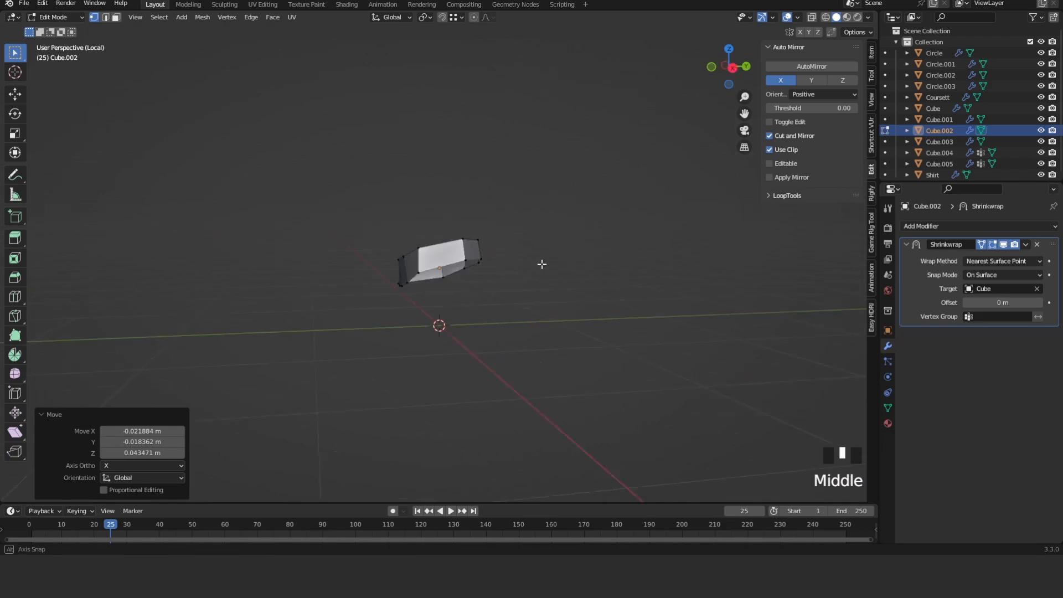
{"action": "key", "text": "Tab"}
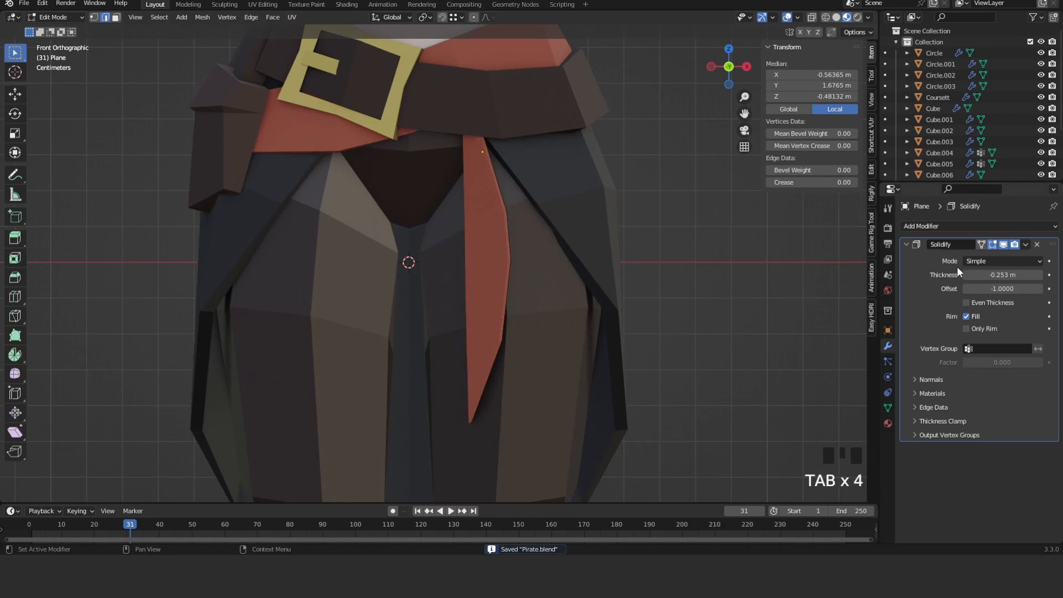
- Move the red sash plane's vertices in front view to form a hanging tail
{"action": "key", "text": "Tab"}
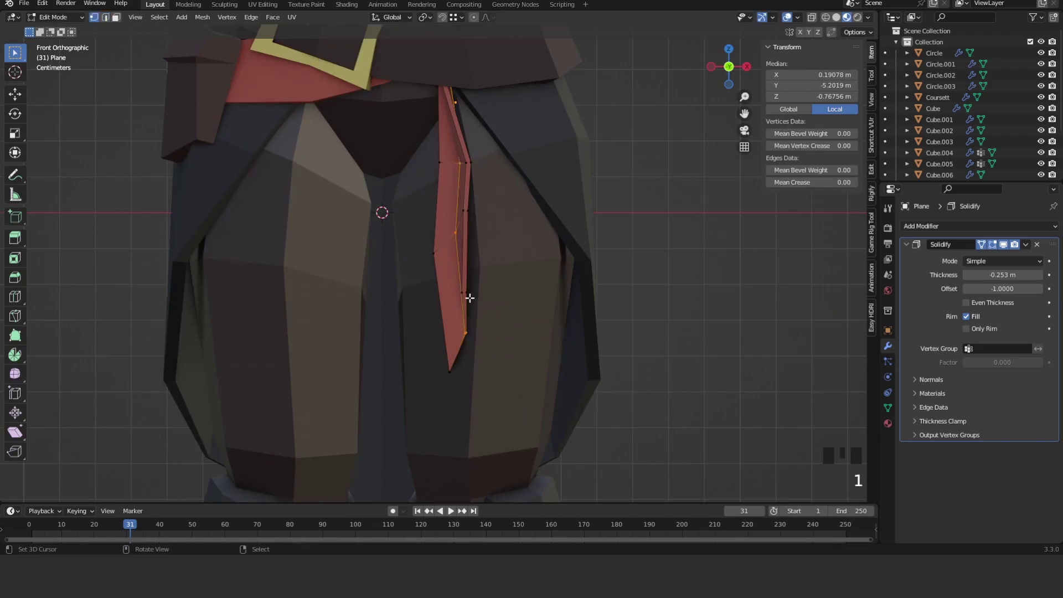
{"action": "key", "text": "g"}
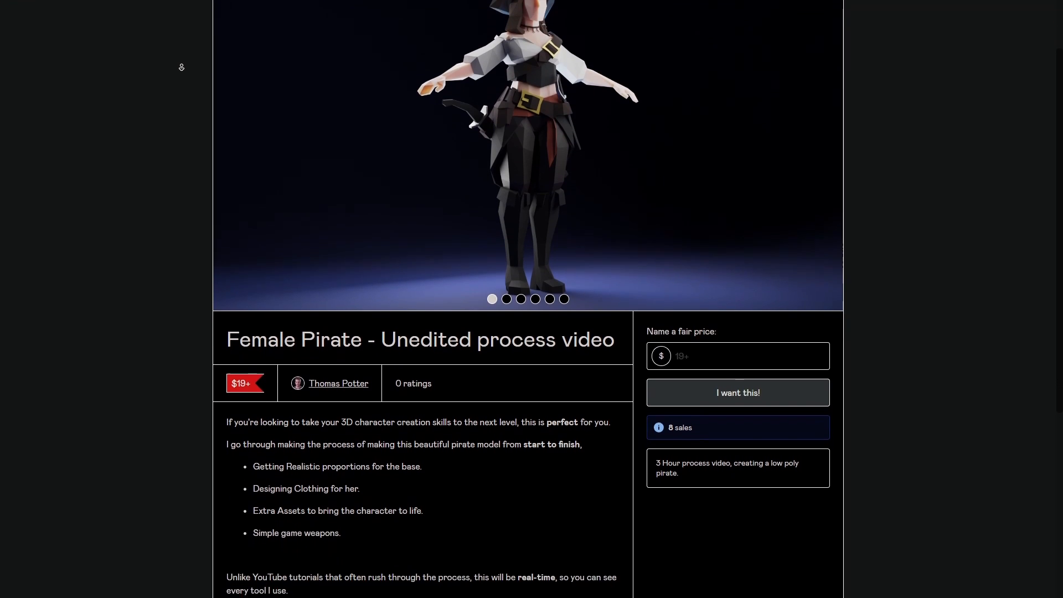
- Scroll down through the Female Pirate product description on Gumroad
{"action": "scroll", "scroll_direction": "down", "scroll_amount": 3}
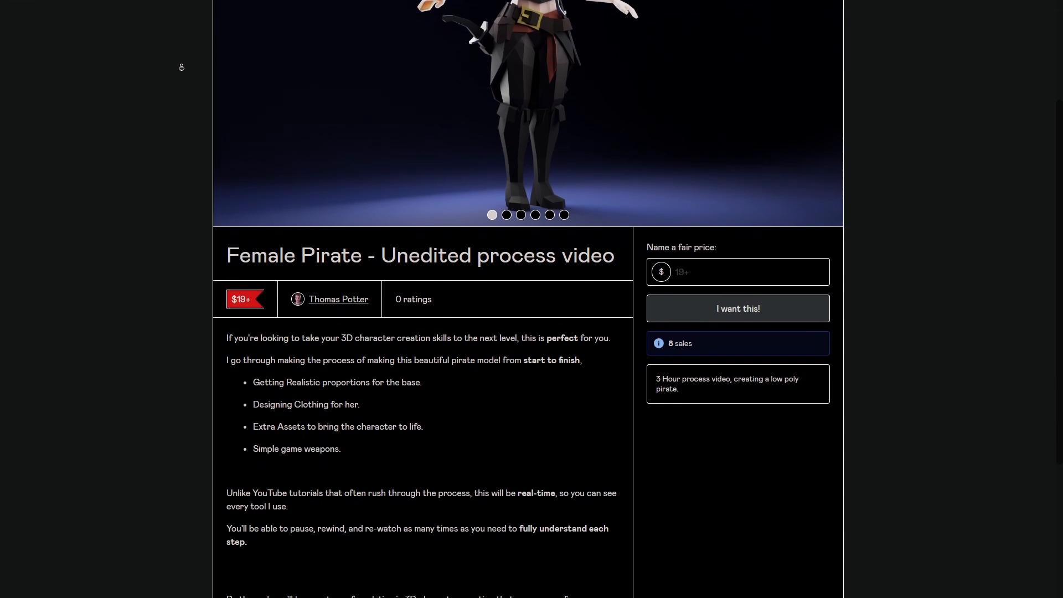
{"action": "scroll", "scroll_direction": "down", "scroll_amount": 3}
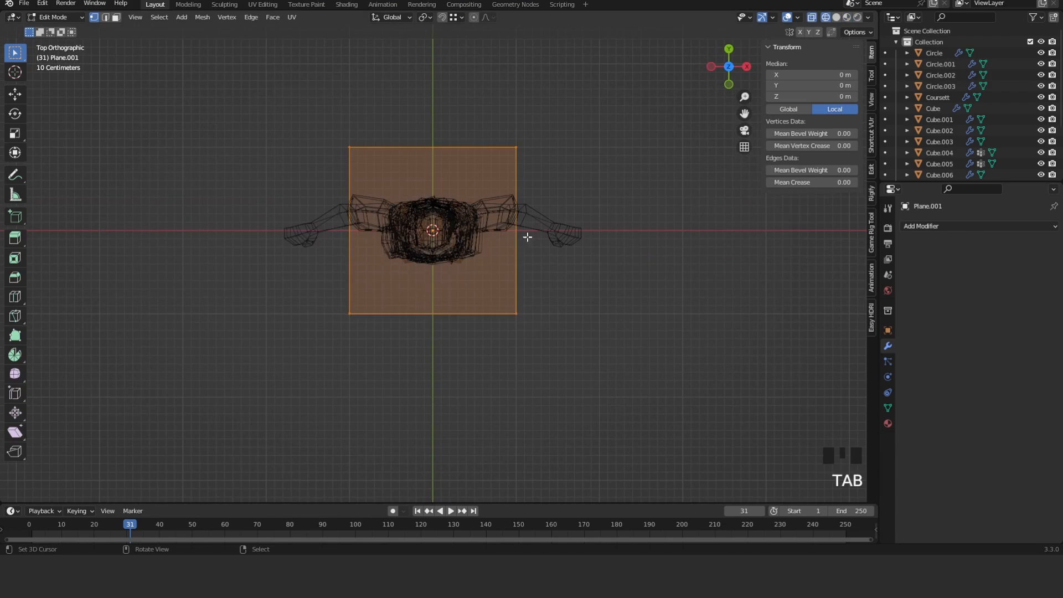
- Shape the new plane into a flared white skirt around the hips, scaling and positioning it
{"action": "key", "text": "Tab"}
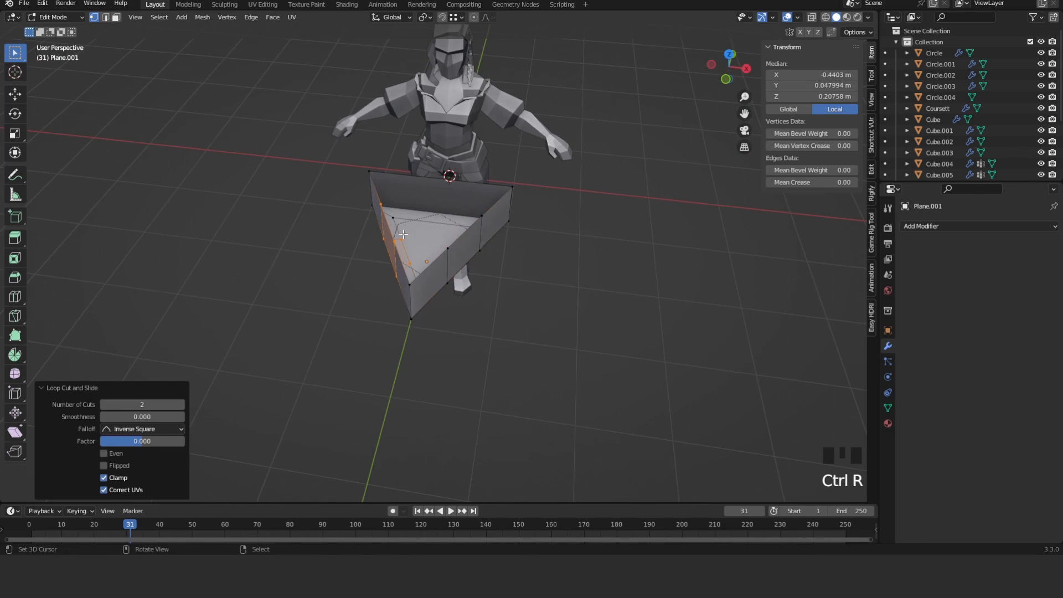
{"action": "key", "text": "s"}
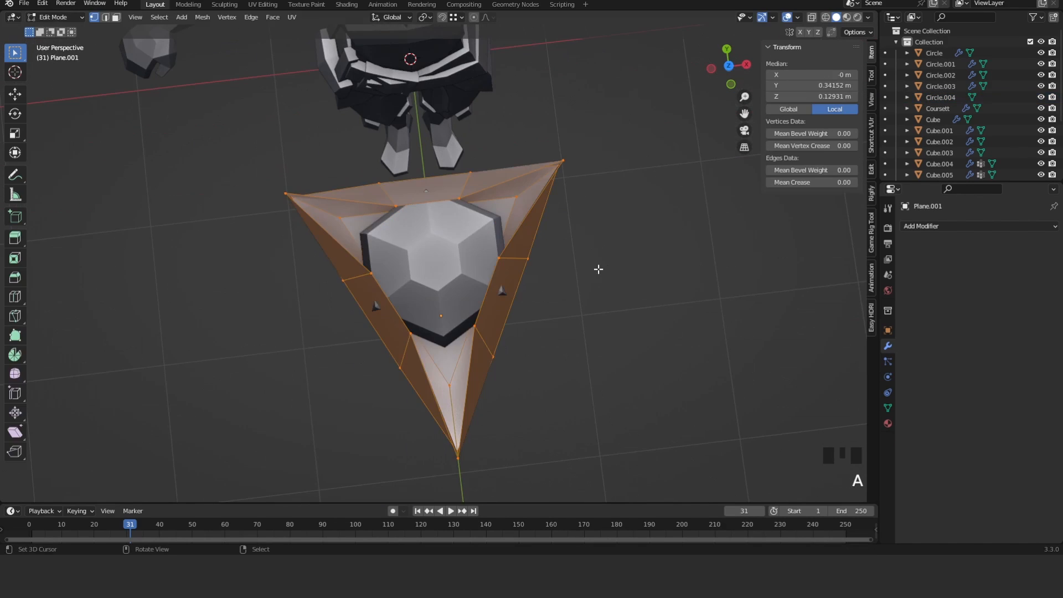
{"action": "left_click_drag", "start_coordinate": [597, 269], "coordinate": [635, 314]}
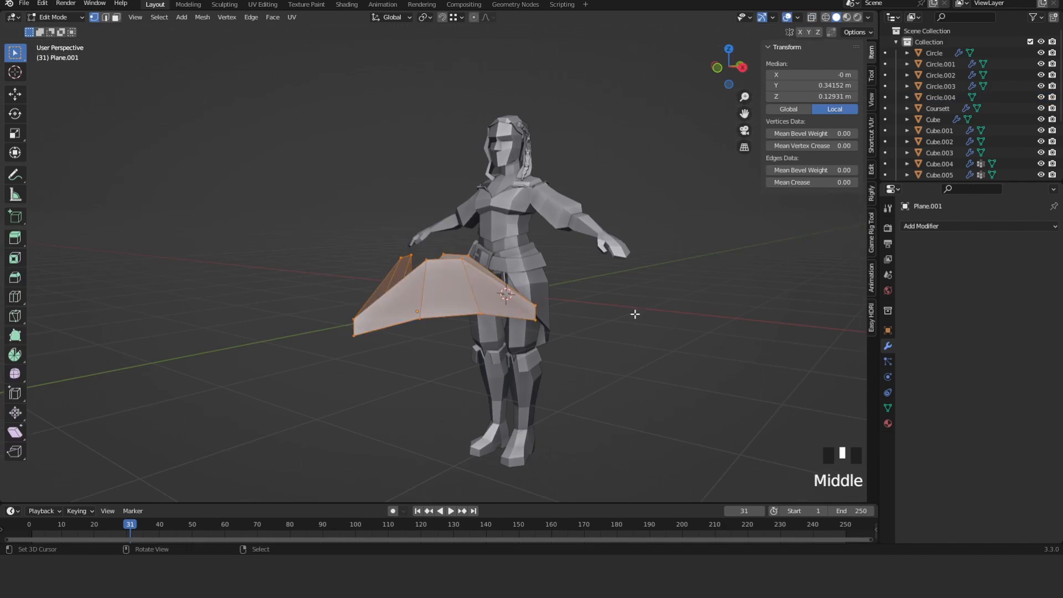
{"action": "key", "text": "s"}
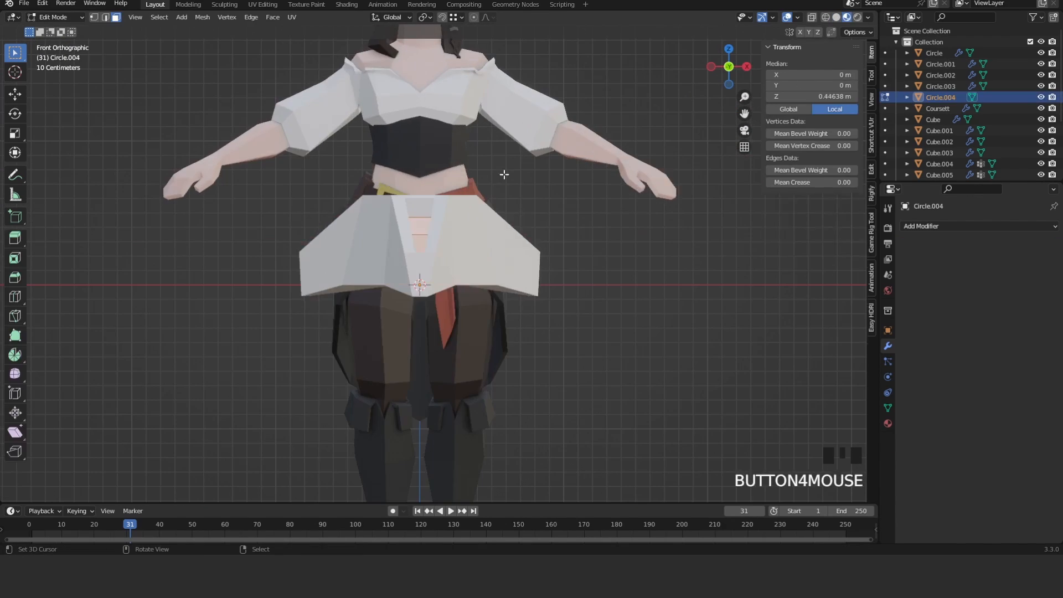
{"action": "key", "text": "g"}
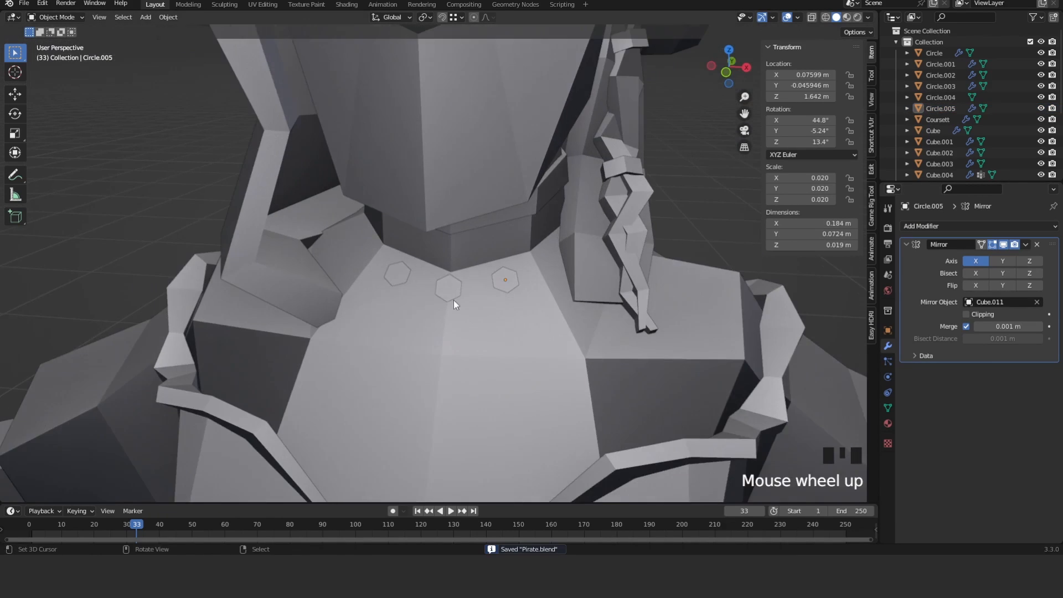
- Edit the six-vertex circle into mirrored hexagon pieces placed at the base of the neck
{"action": "key", "text": "Tab"}
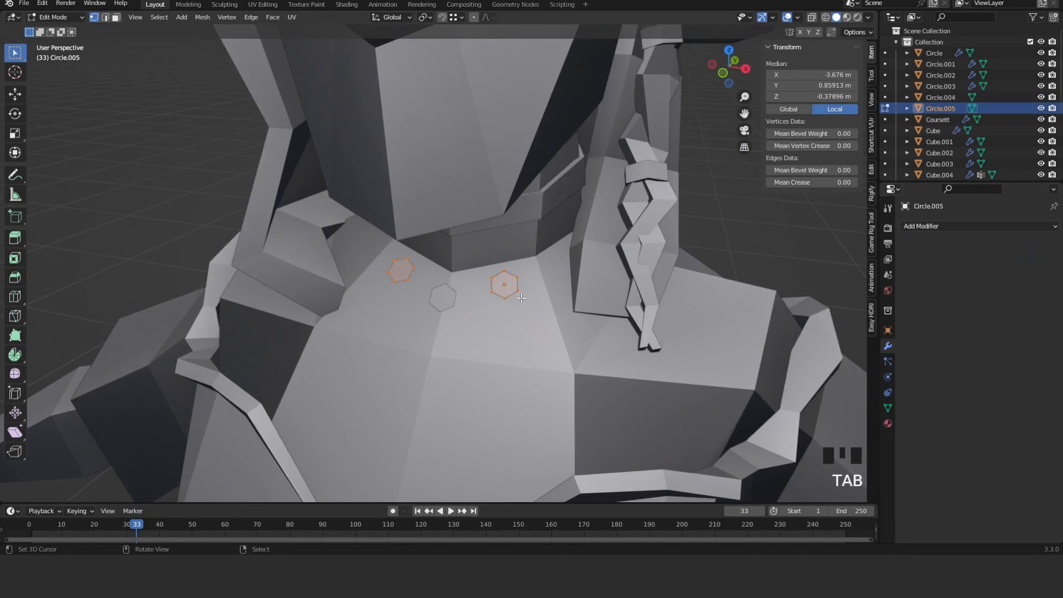
{"action": "key", "text": "Tab"}
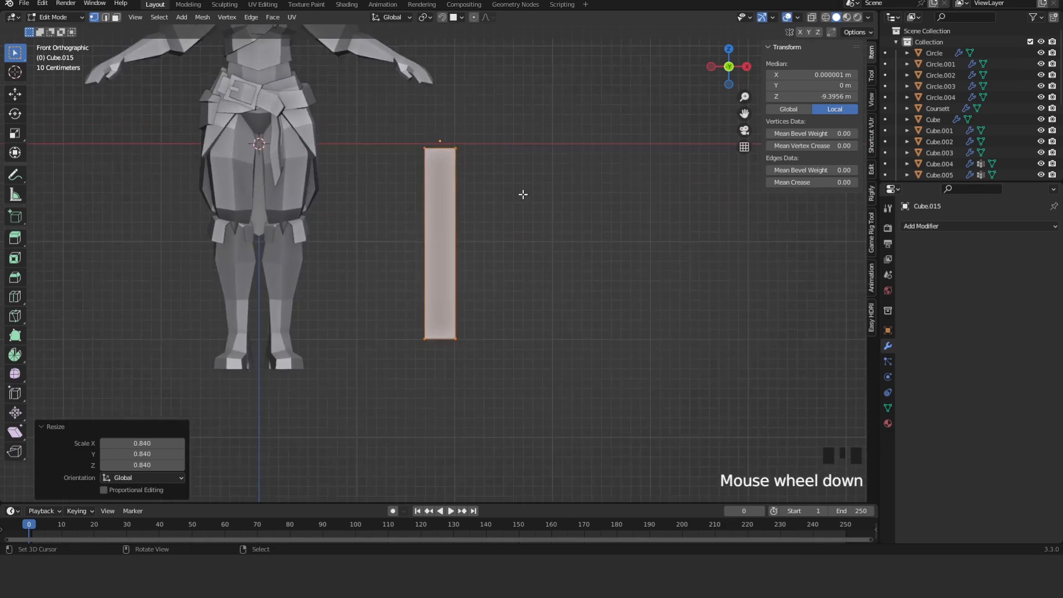
- Scale the cube into a tall blade block and bend its lower edges into a curve
{"action": "key", "text": "s"}
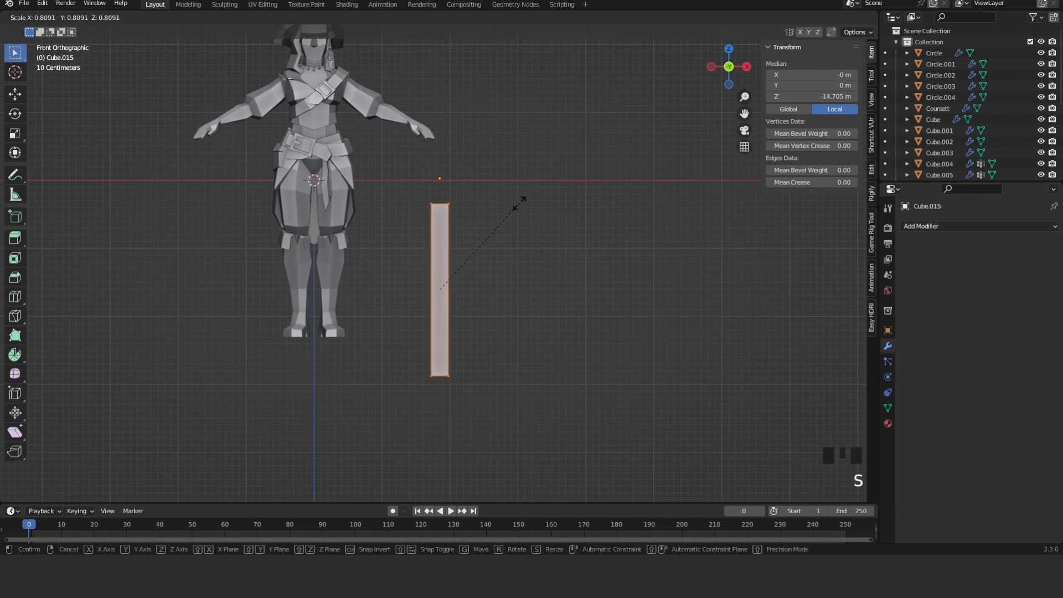
{"action": "key", "text": "G"}
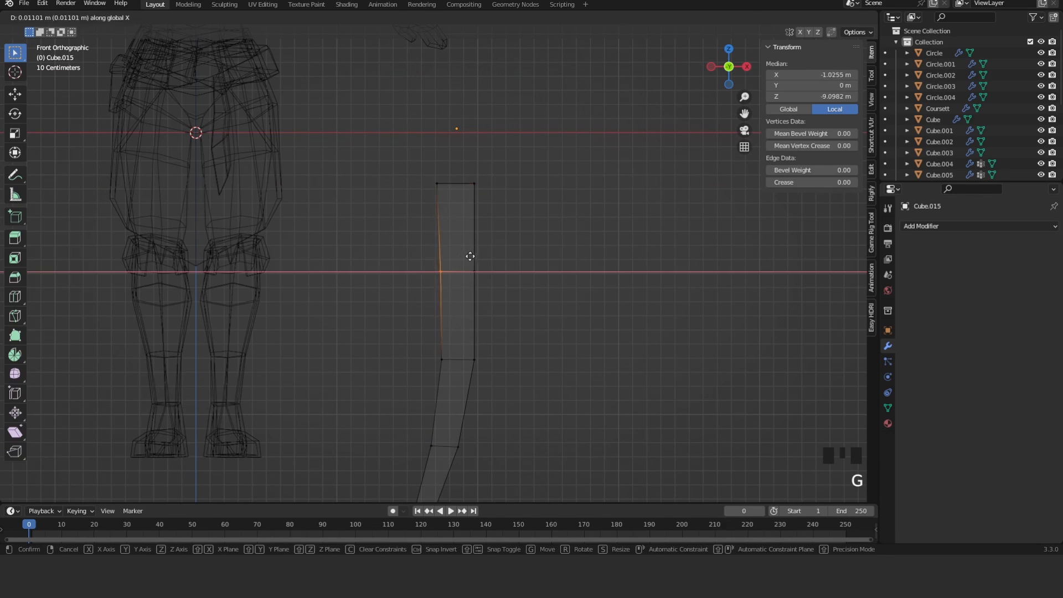
{"action": "key", "text": "Tab"}
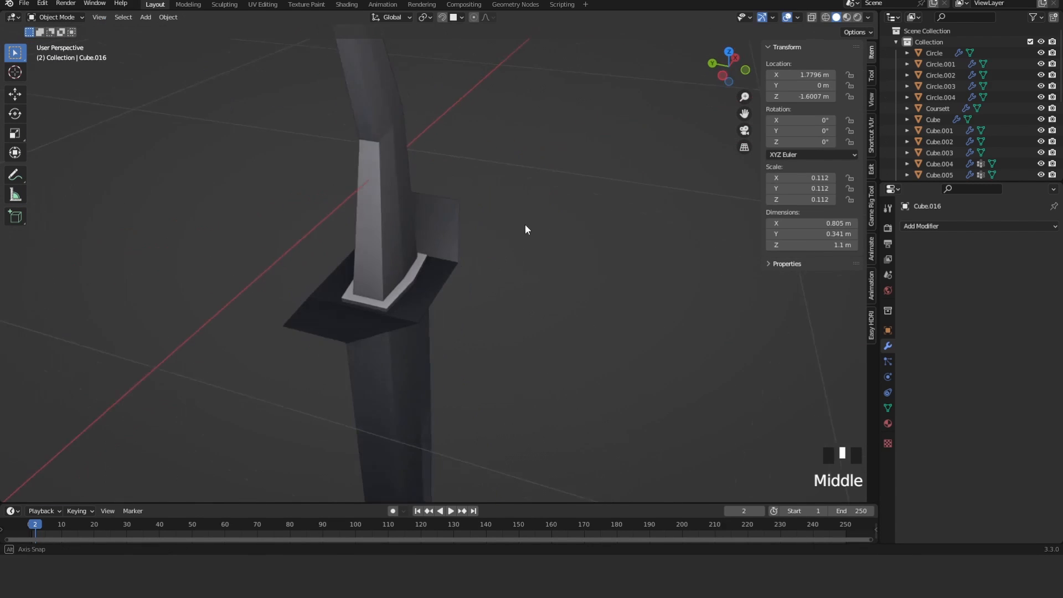
- Shape a curved crossguard between blade and handle, viewed in wireframe shading
{"action": "left_click", "coordinate": [978, 226]}
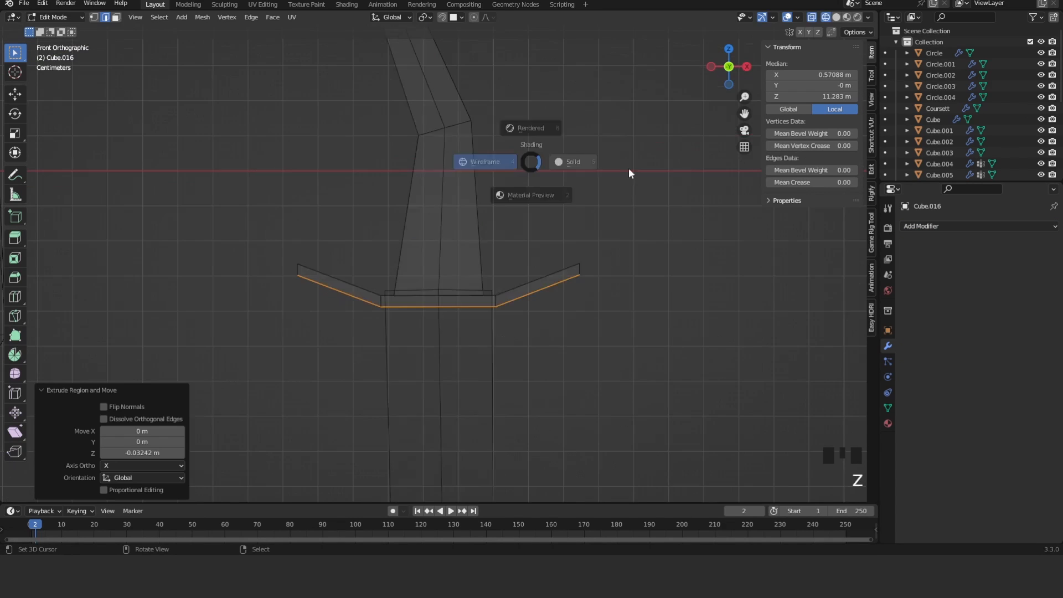
{"action": "key", "text": "s"}
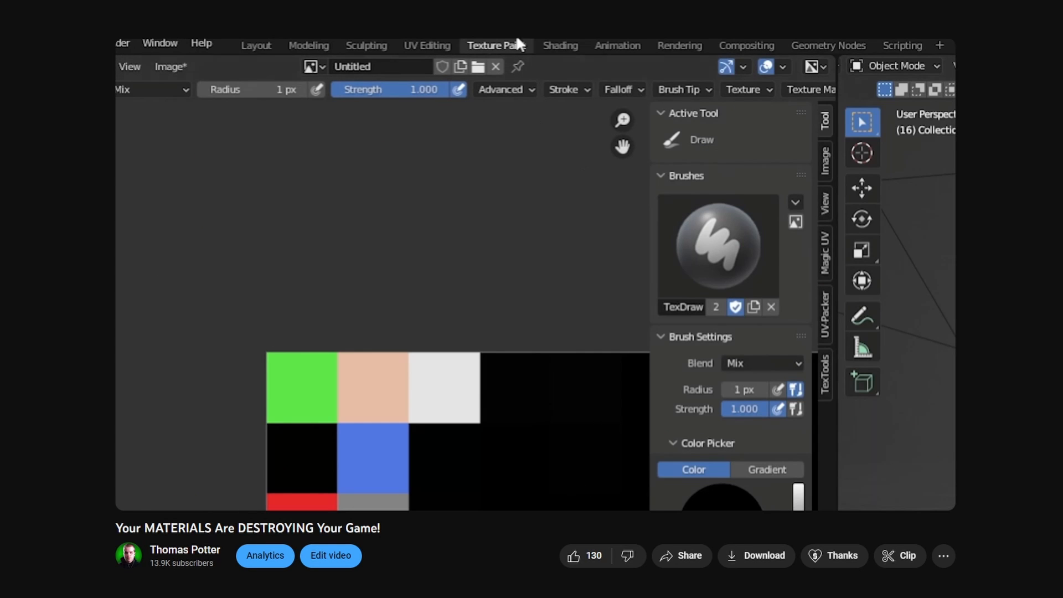
- Play the YouTube video on texture-atlas materials with colour-square palettes
{"action": "left_click", "coordinate": [426, 46]}
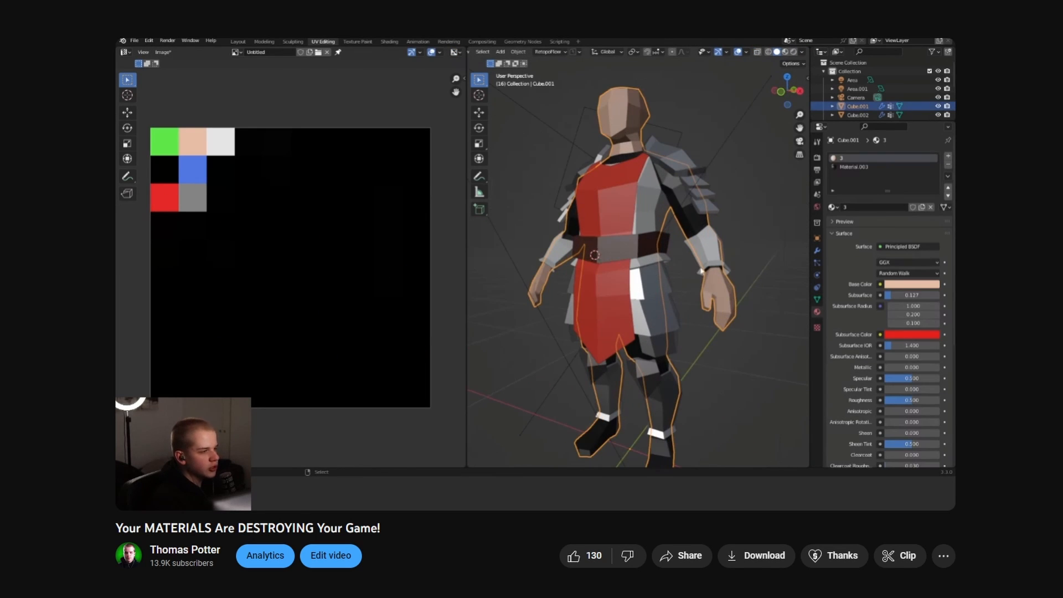
{"action": "key", "text": "Tab"}
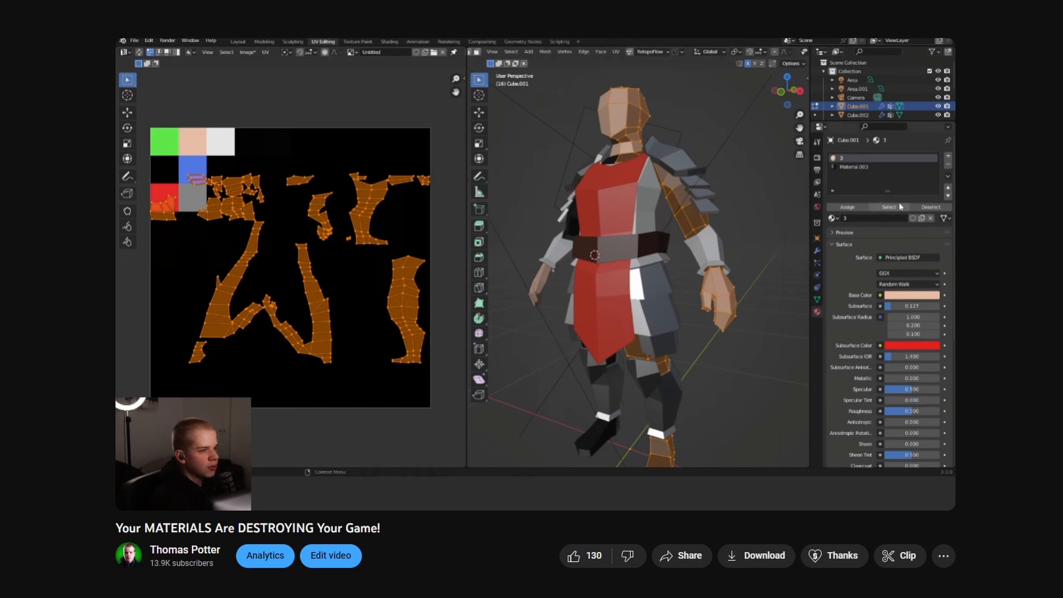